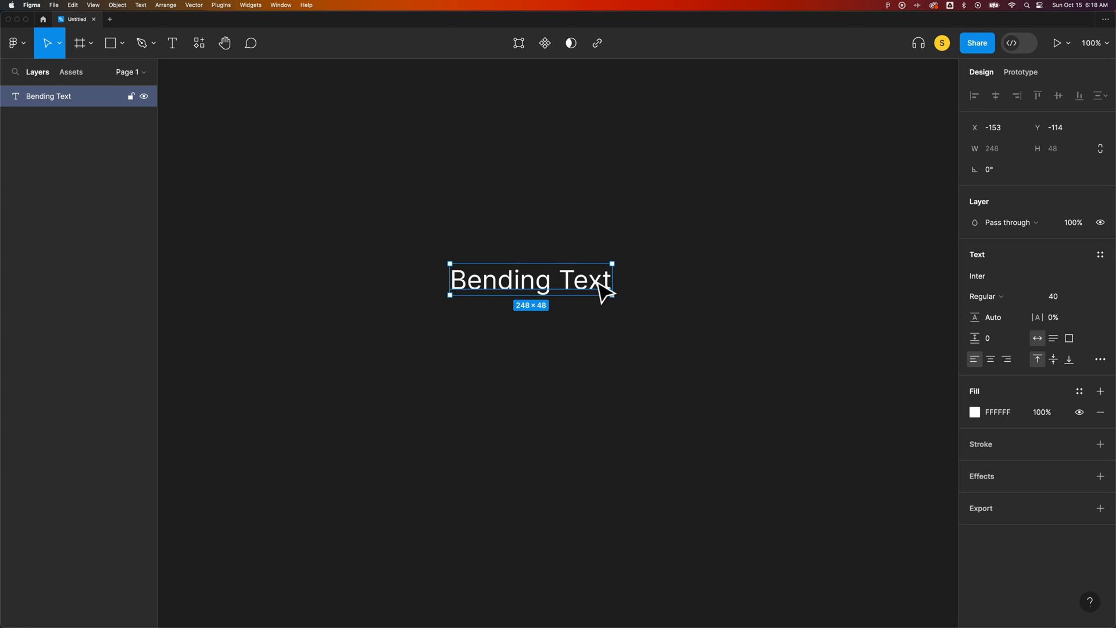
pyautogui.moveTo(490, 299)
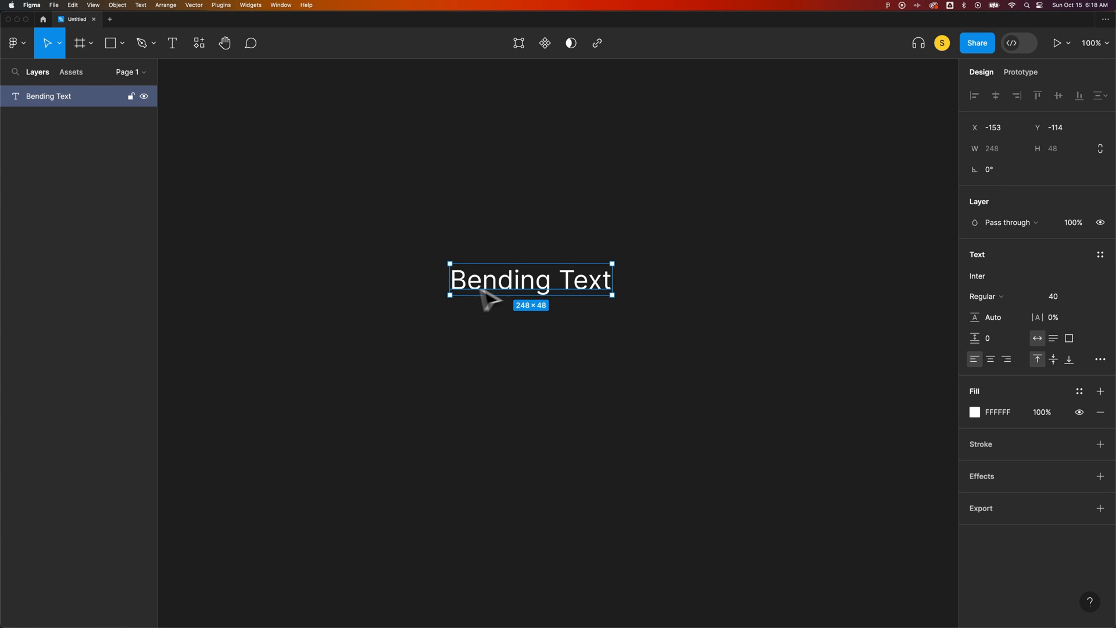
pyautogui.moveTo(561, 298)
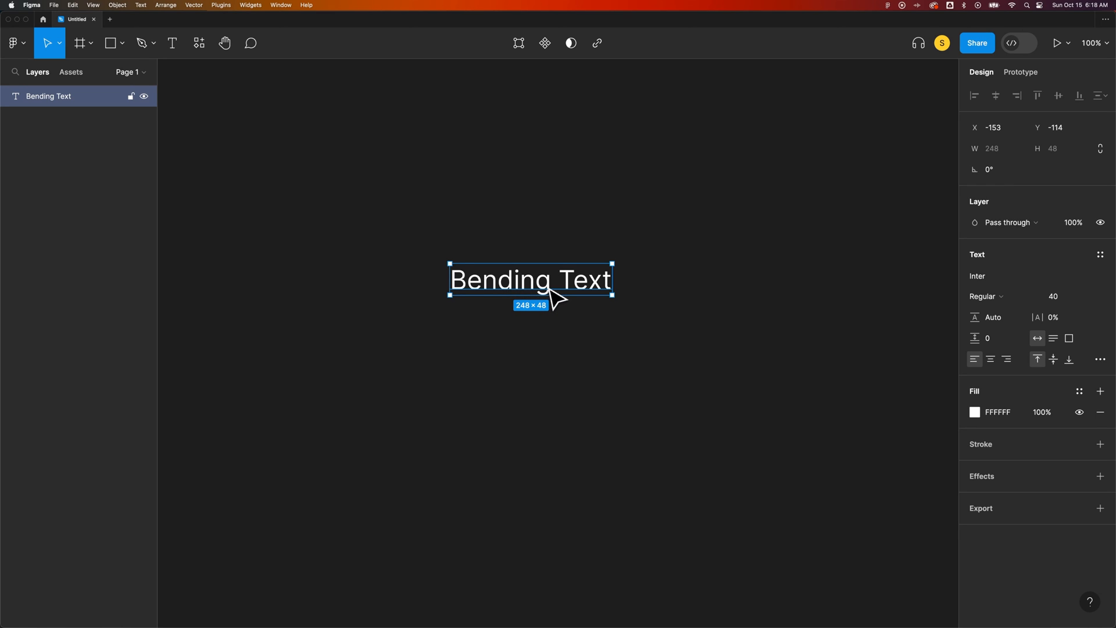
pyautogui.moveTo(591, 295)
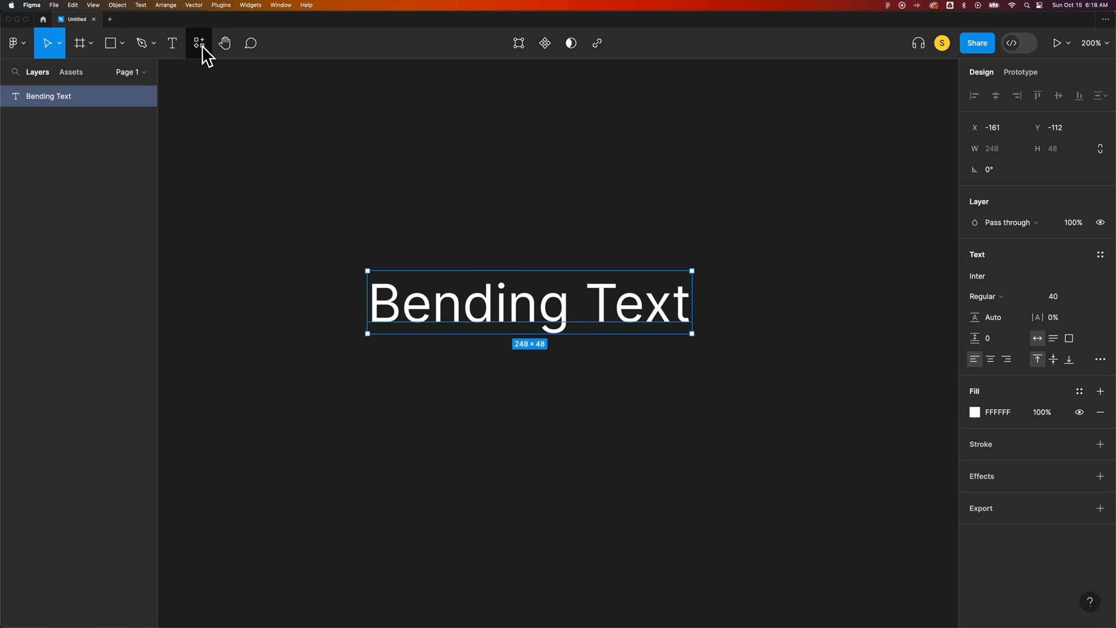
# Search community plugins for 'curve text' to surface ARC - Bend your type!
pyautogui.click(199, 42)
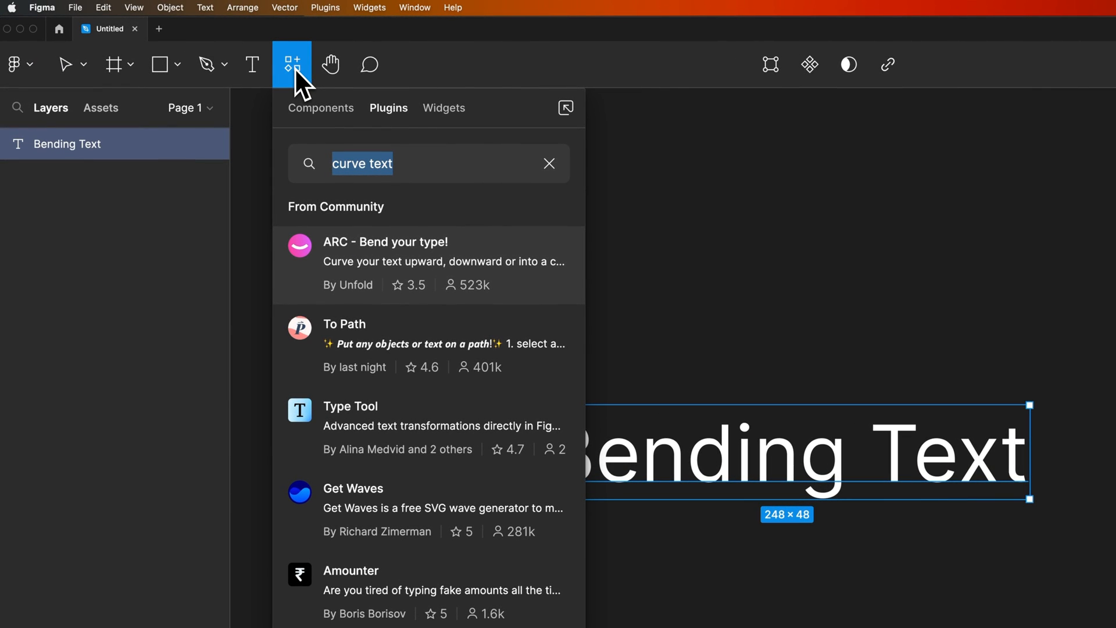
pyautogui.moveTo(400, 127)
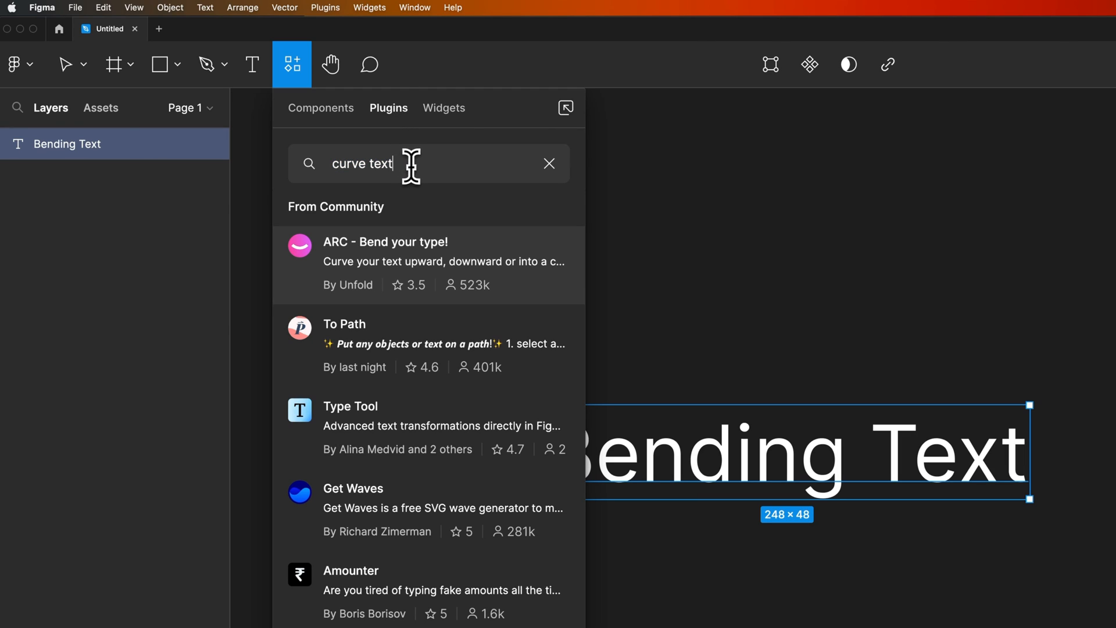
pyautogui.doubleClick(362, 164)
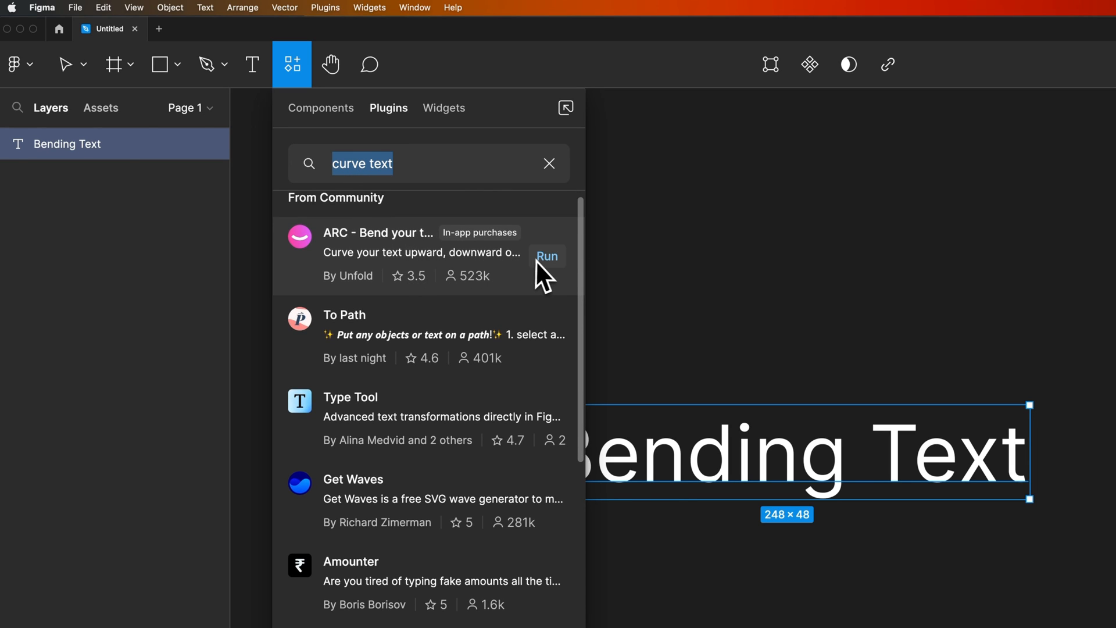
# Run ARC - Bend your type! on the label and enlarge the preview to 200%.
pyautogui.click(546, 256)
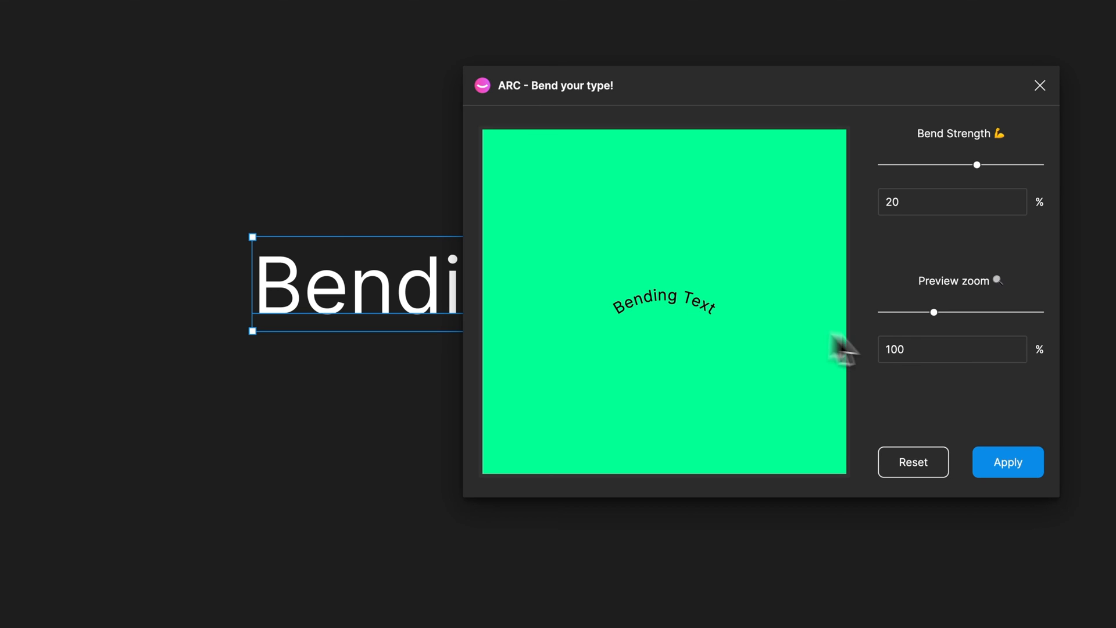
pyautogui.moveTo(933, 312); pyautogui.dragTo(1025, 312)
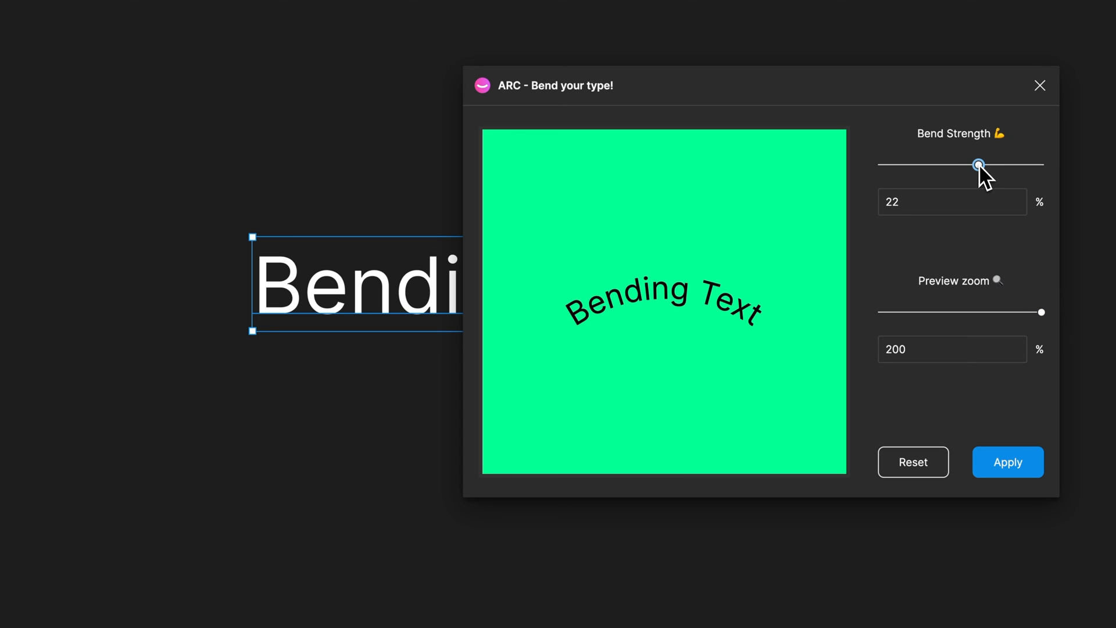
# Adjust Bend Strength until the text settles on a gentle 10% upward arch.
pyautogui.moveTo(978, 164); pyautogui.dragTo(940, 164)
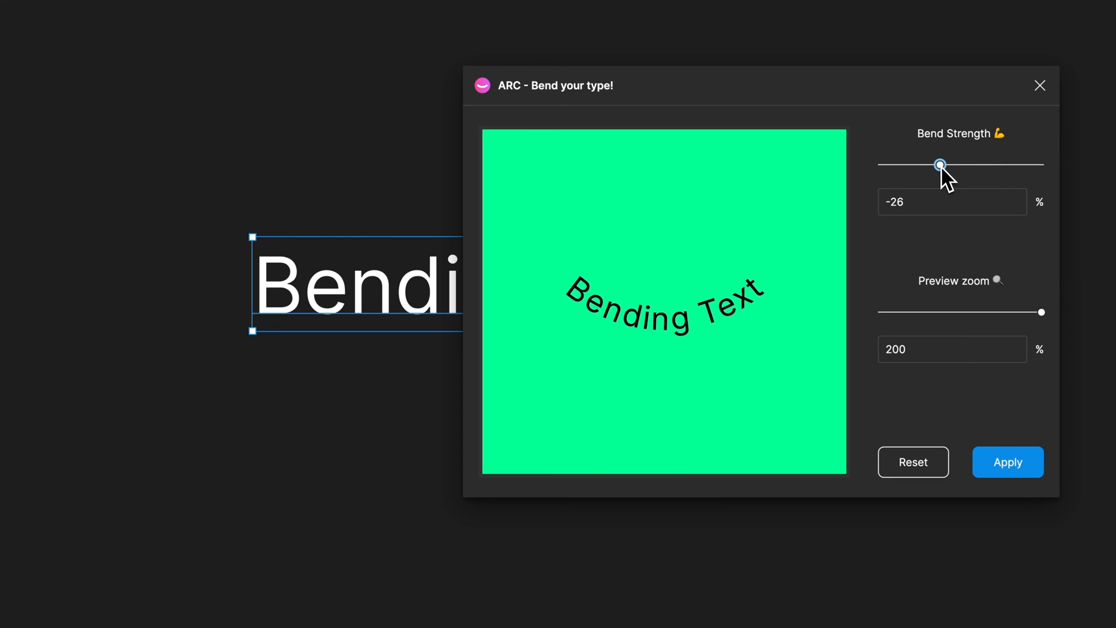
pyautogui.moveTo(938, 165); pyautogui.dragTo(953, 164)
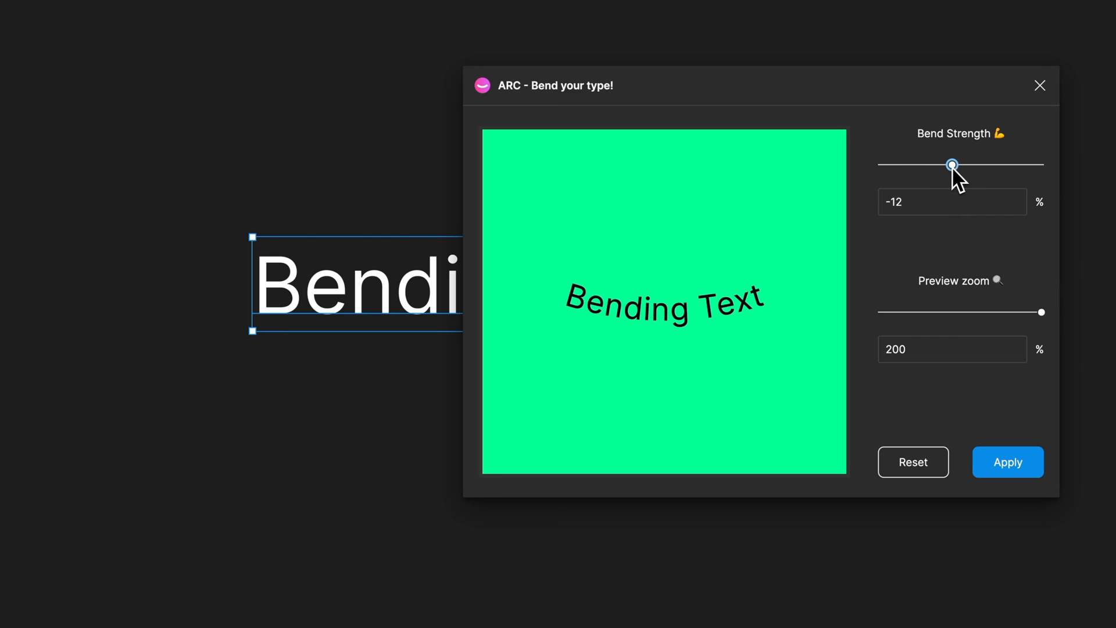
pyautogui.moveTo(952, 165); pyautogui.dragTo(983, 165)
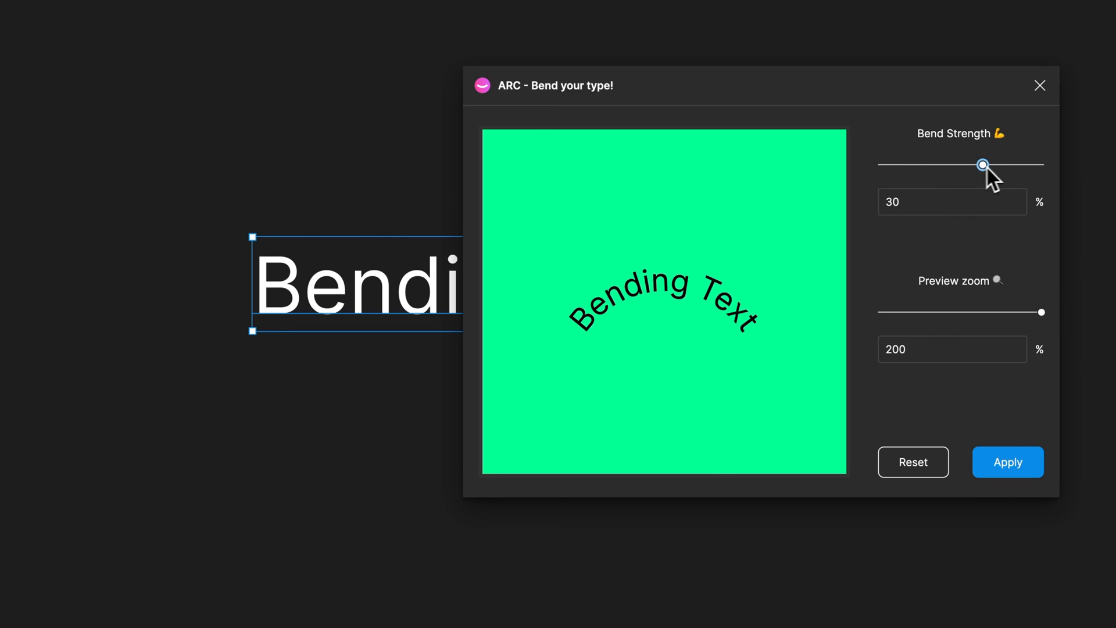
pyautogui.moveTo(983, 164); pyautogui.dragTo(960, 164)
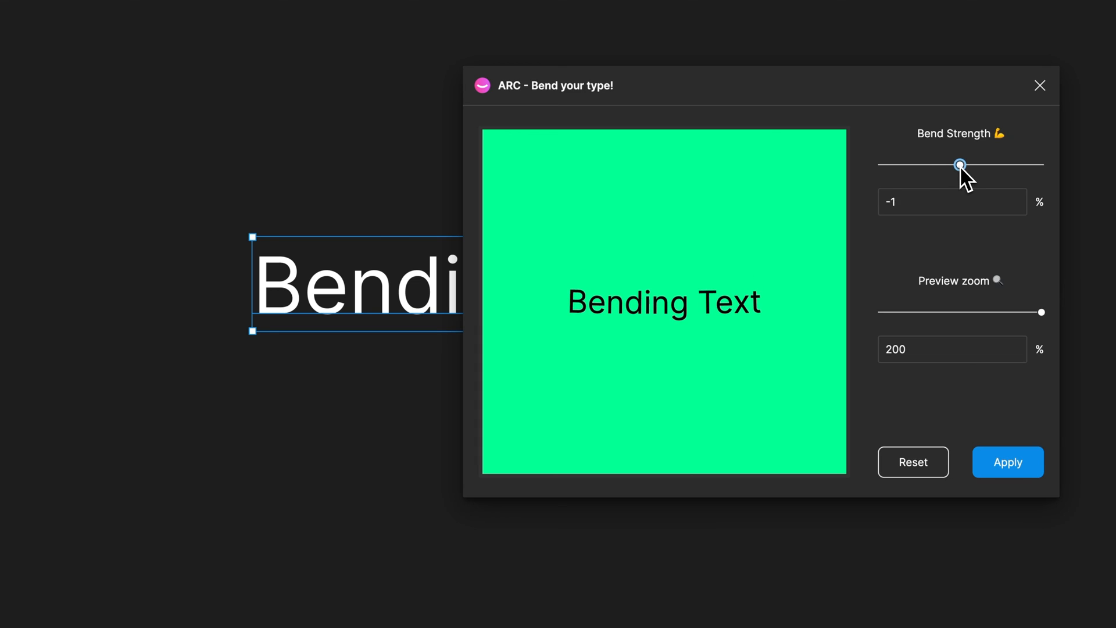
pyautogui.moveTo(960, 165); pyautogui.dragTo(967, 165)
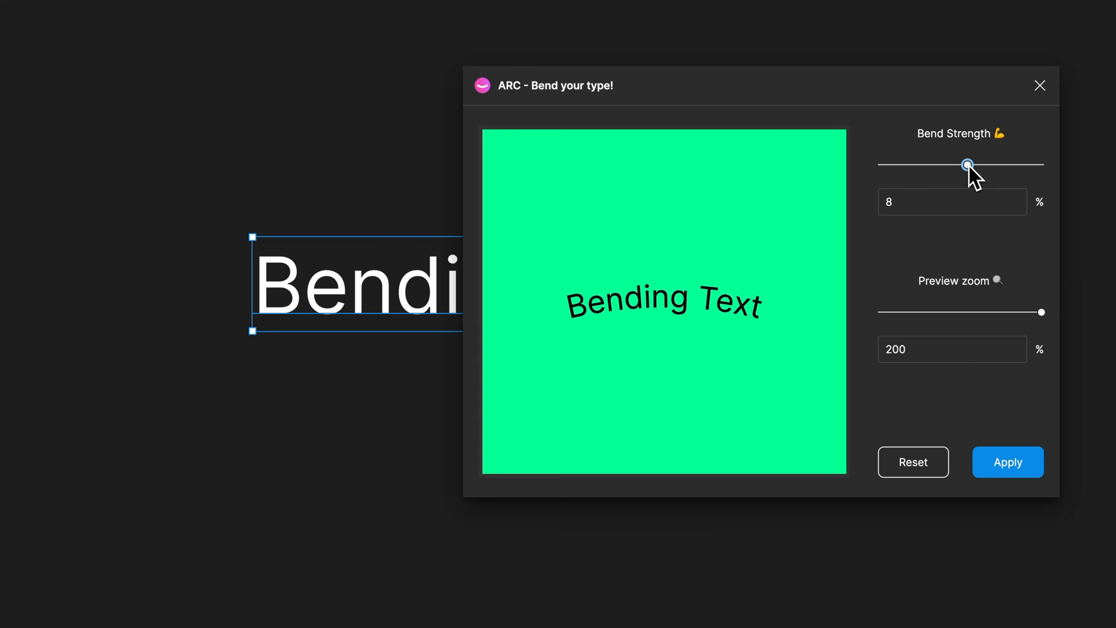
pyautogui.moveTo(967, 165); pyautogui.dragTo(957, 165)
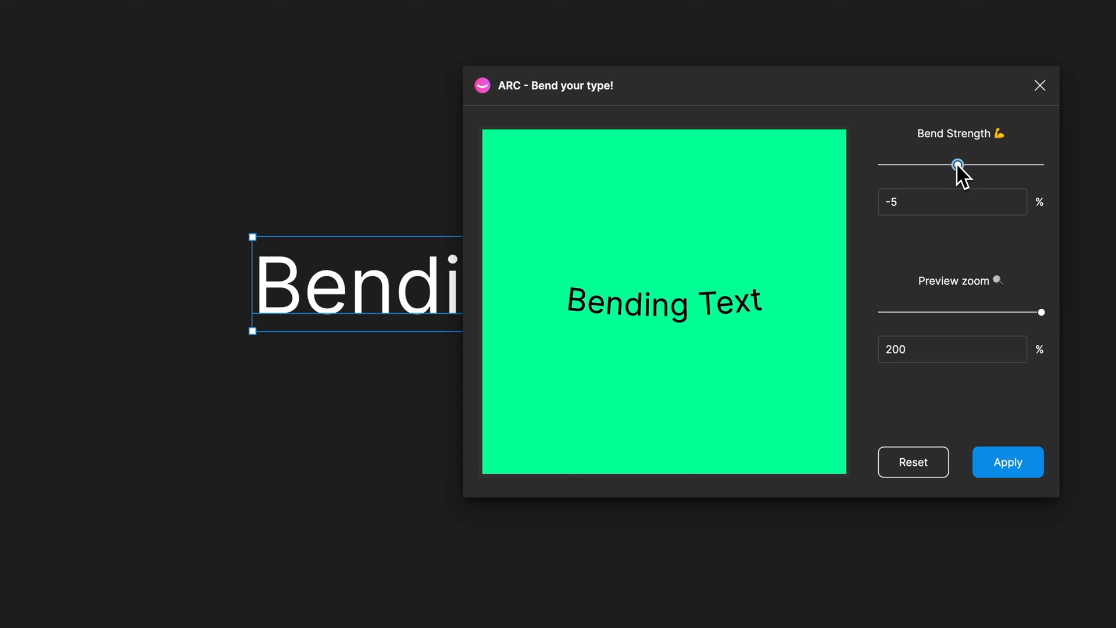
pyautogui.moveTo(958, 165); pyautogui.dragTo(969, 164)
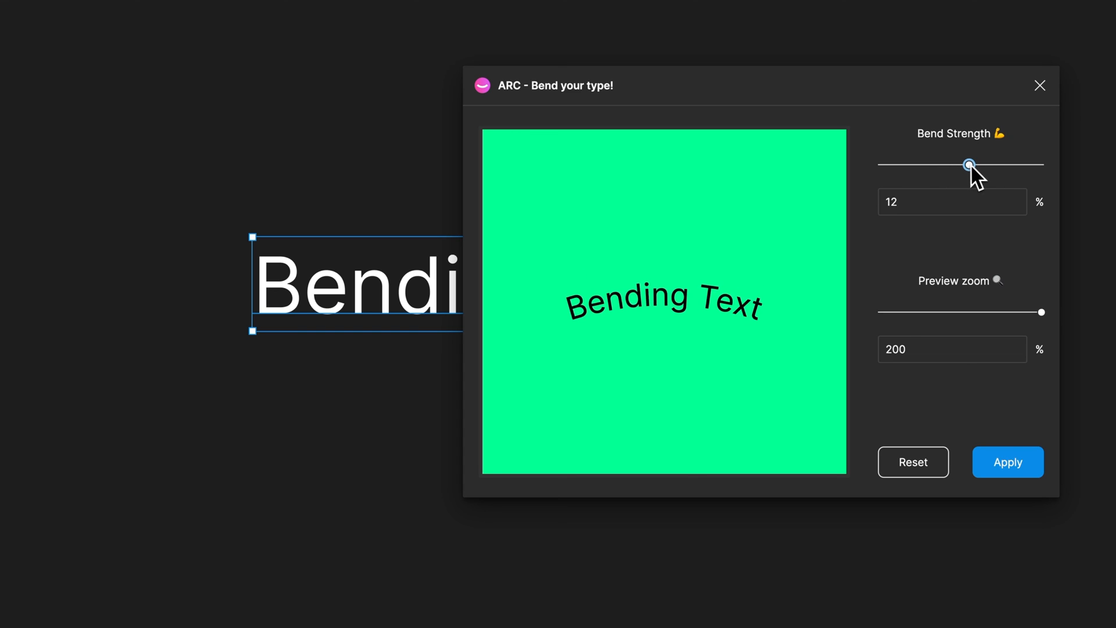
pyautogui.moveTo(970, 164); pyautogui.dragTo(967, 164)
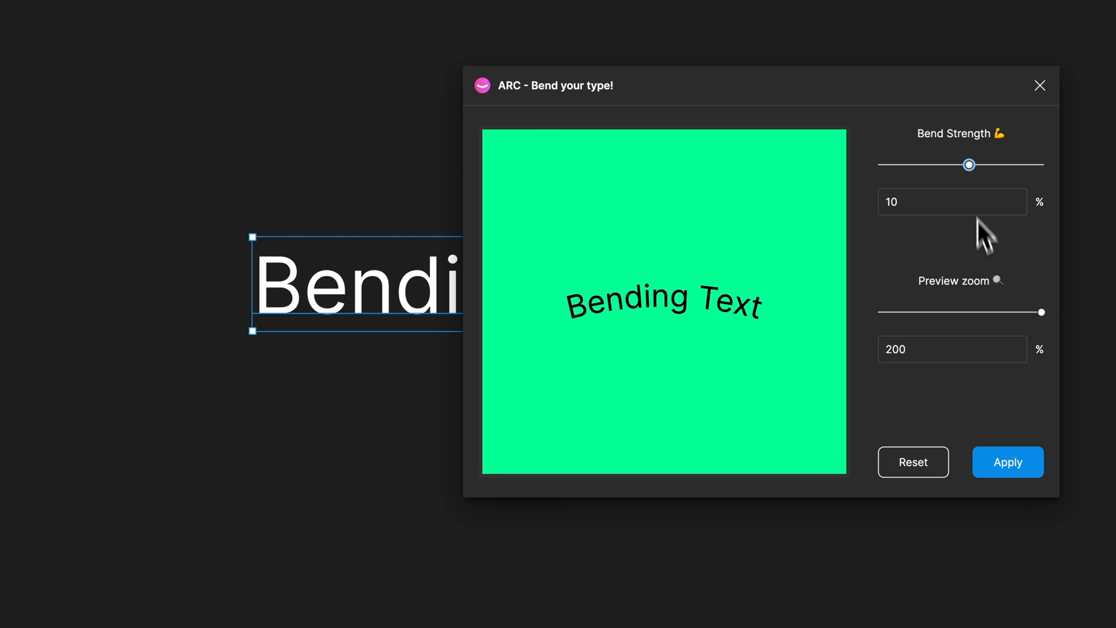
pyautogui.moveTo(1009, 463)
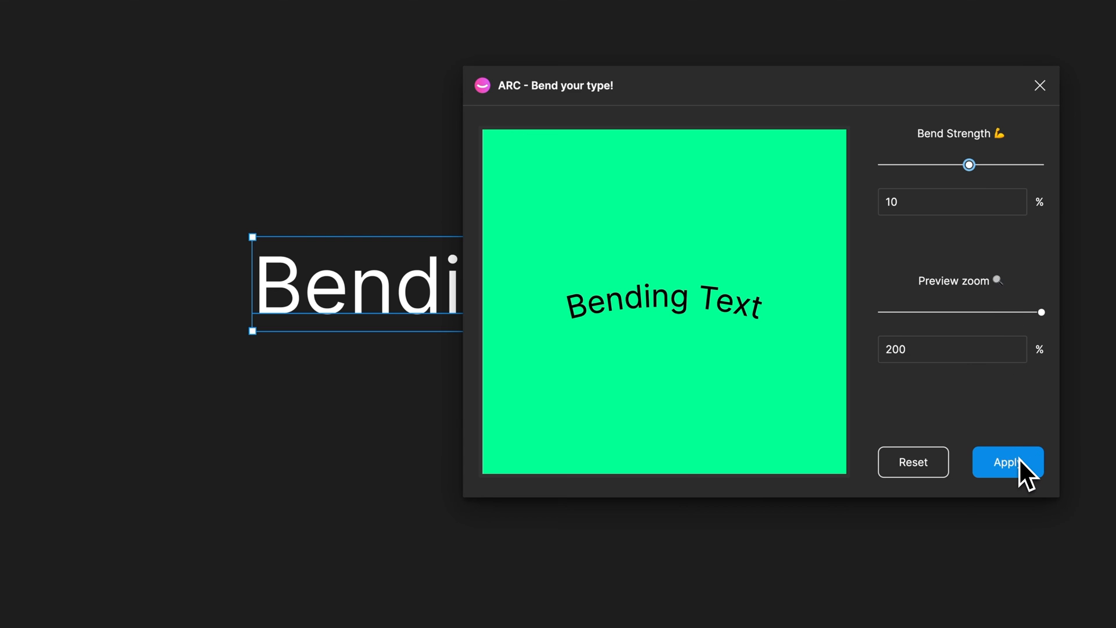
# Apply the 10% arc, collapse the new letter Group, and reselect the original label.
pyautogui.click(1006, 461)
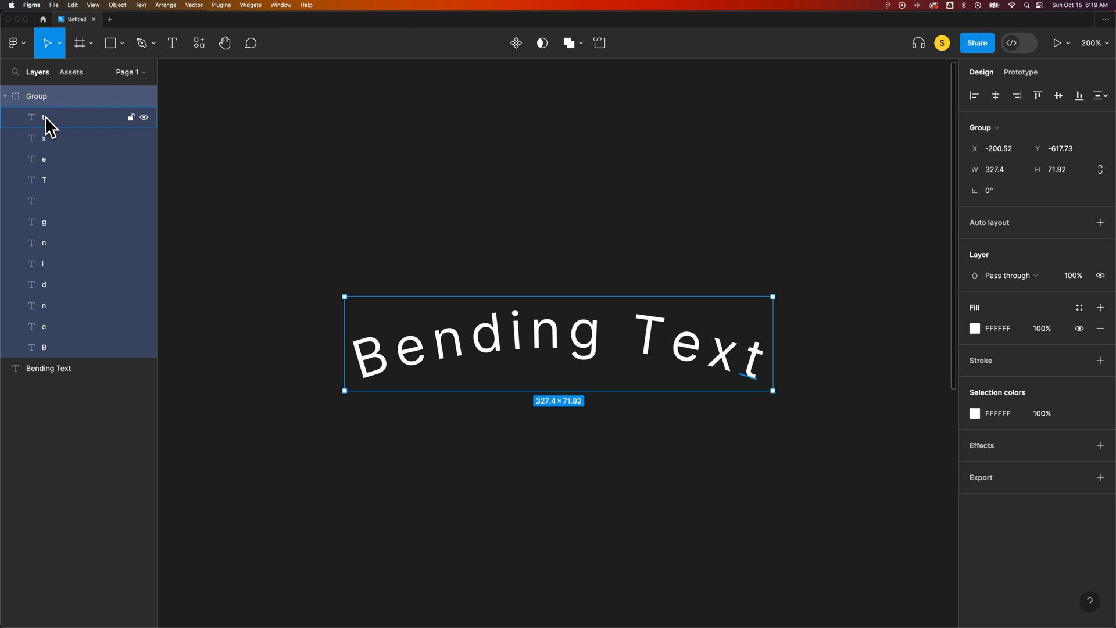
pyautogui.click(44, 158)
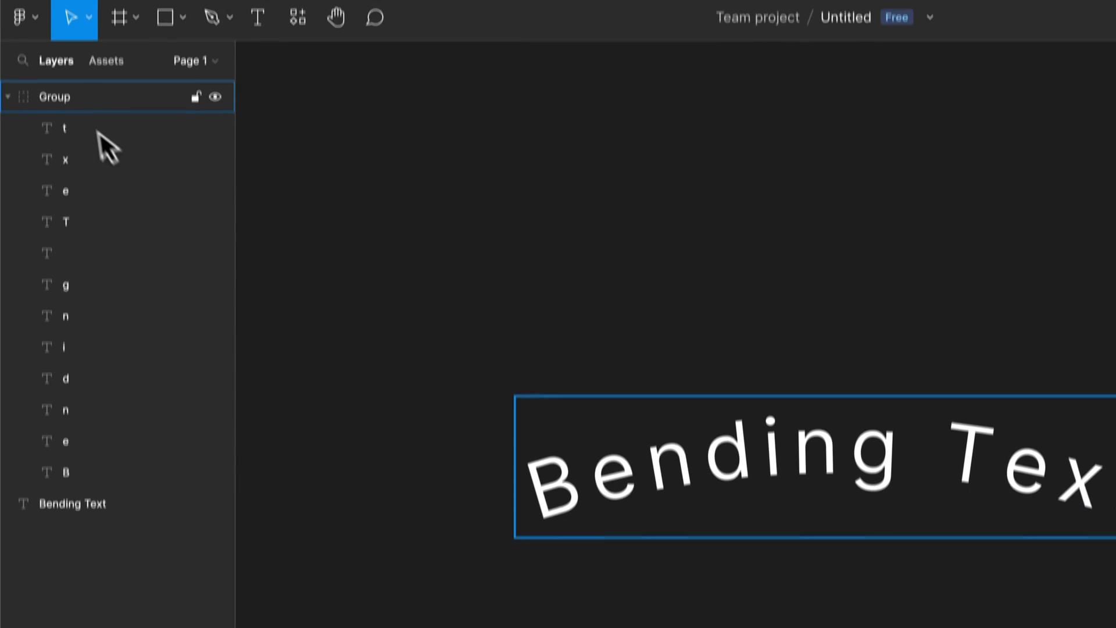
pyautogui.click(9, 98)
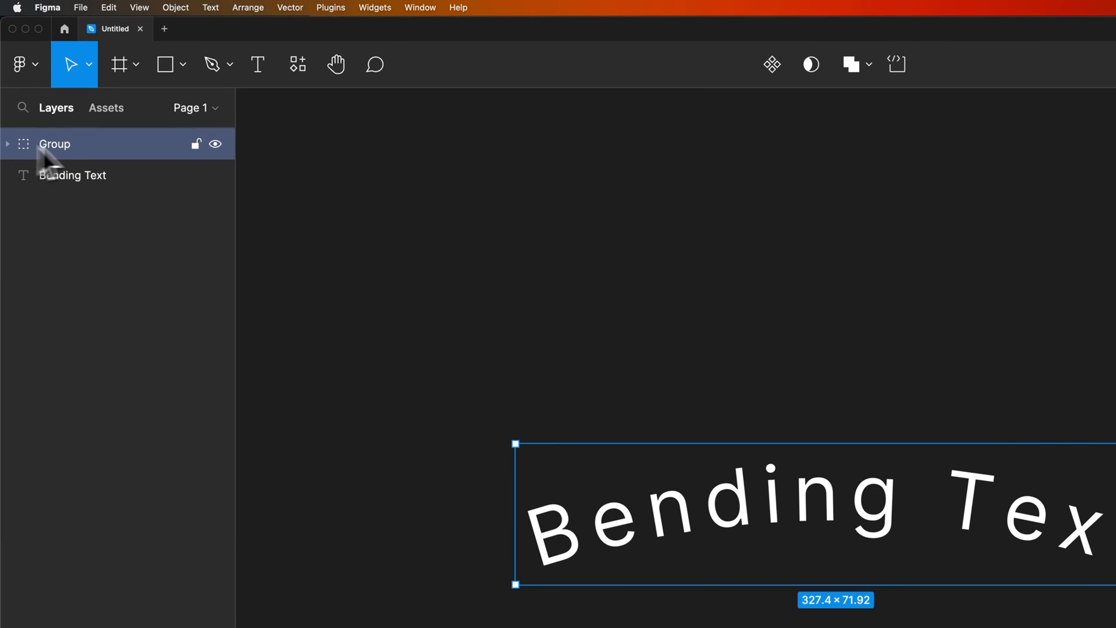
pyautogui.click(73, 175)
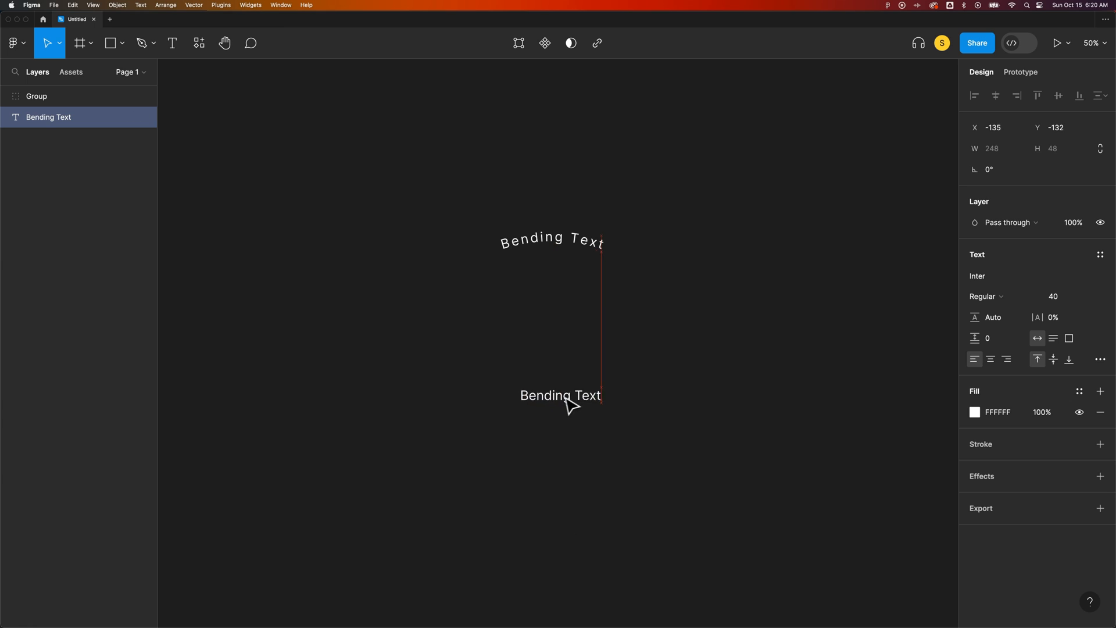
# Drag the arched letter Group down to sit just above the original label.
pyautogui.click(36, 95)
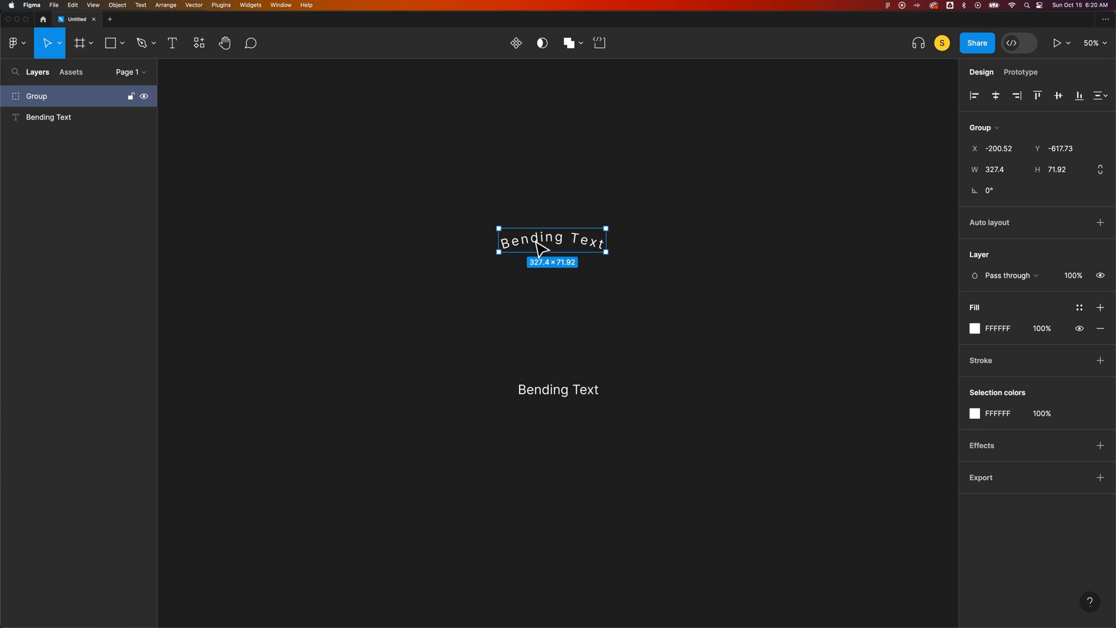
pyautogui.moveTo(551, 238); pyautogui.dragTo(558, 324)
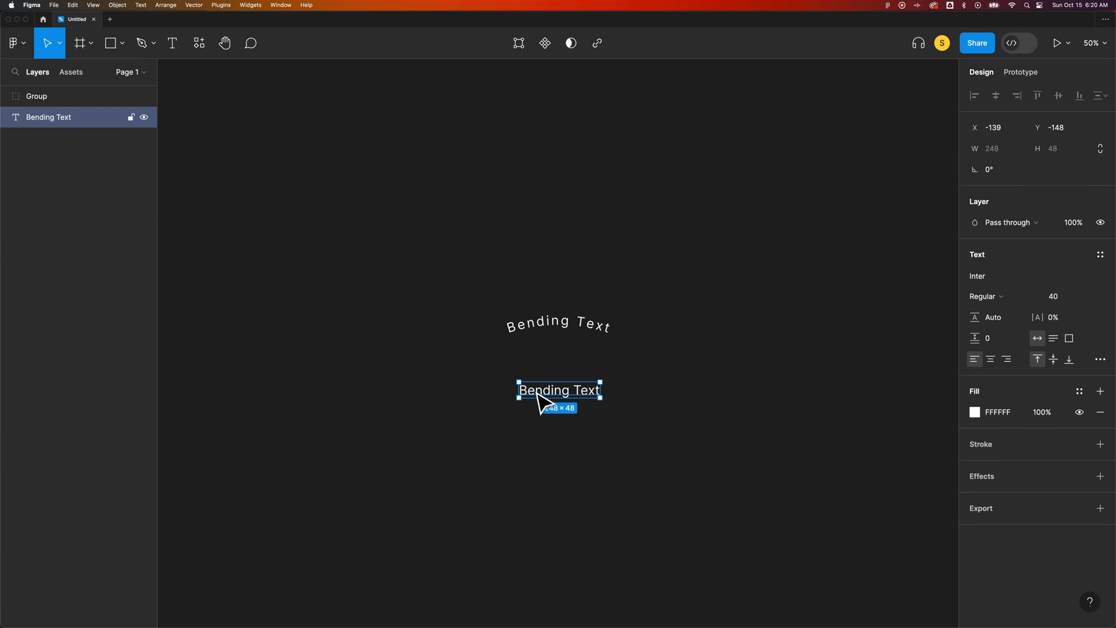
pyautogui.click(199, 42)
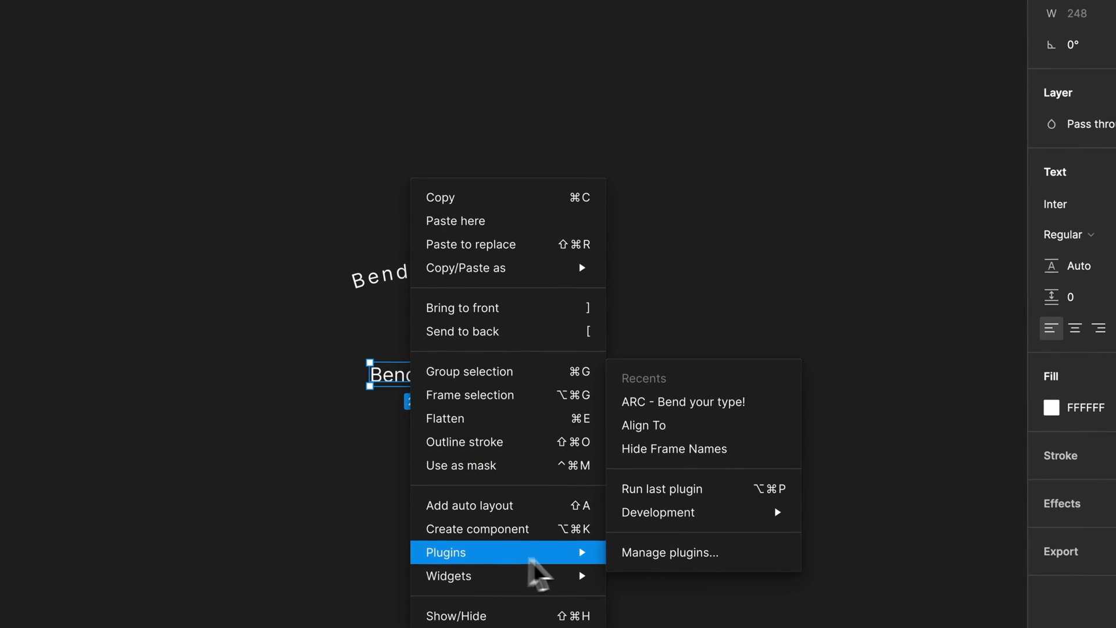
pyautogui.moveTo(683, 402)
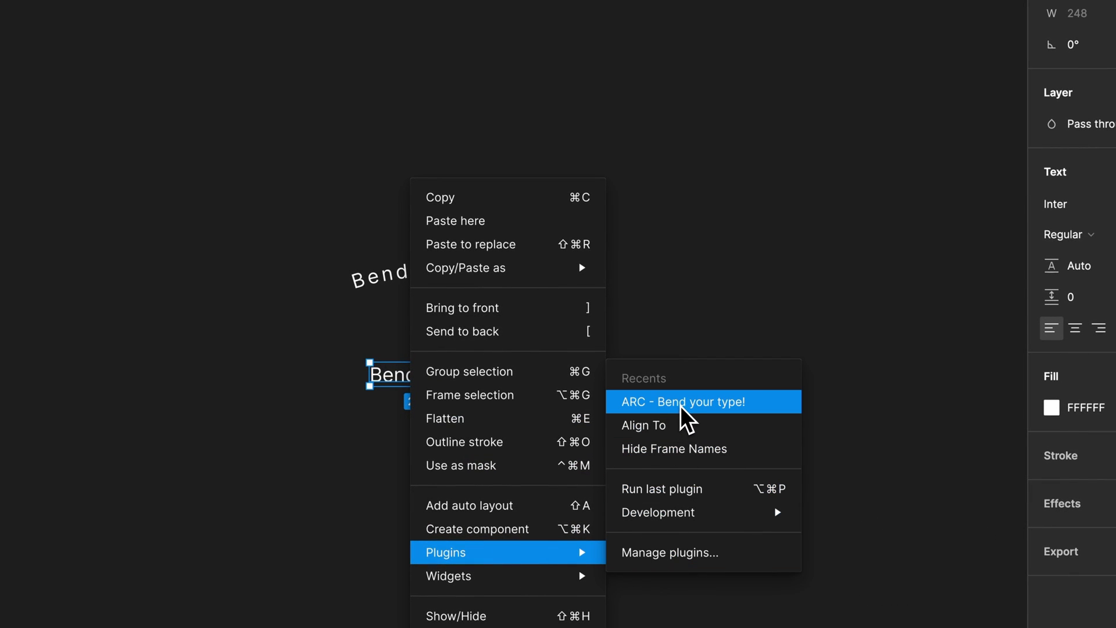
pyautogui.click(682, 401)
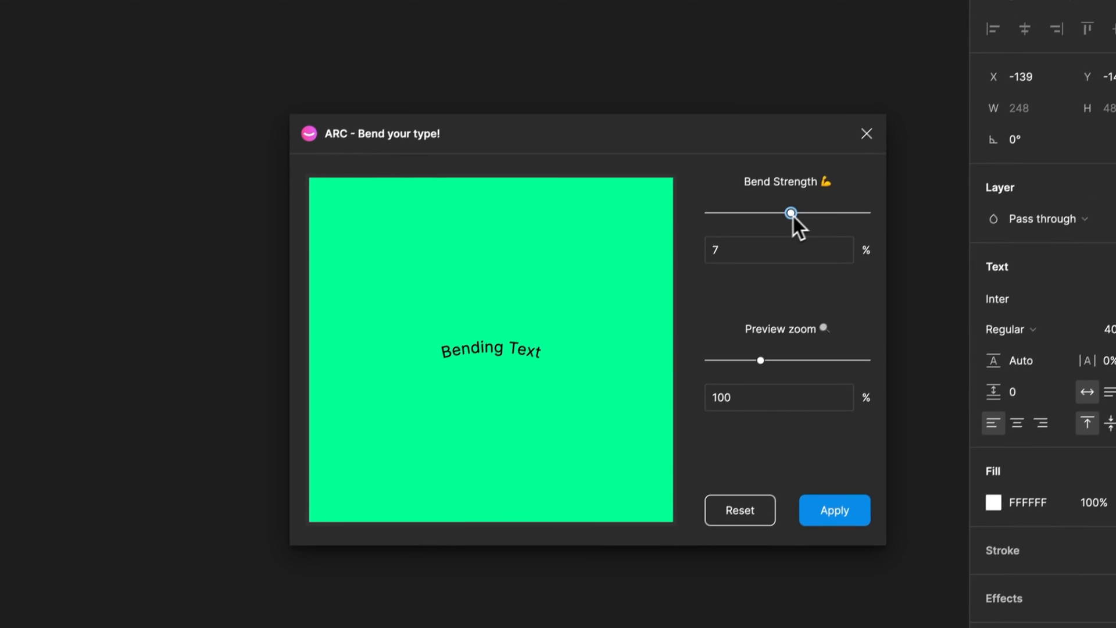
pyautogui.moveTo(790, 212); pyautogui.dragTo(786, 226)
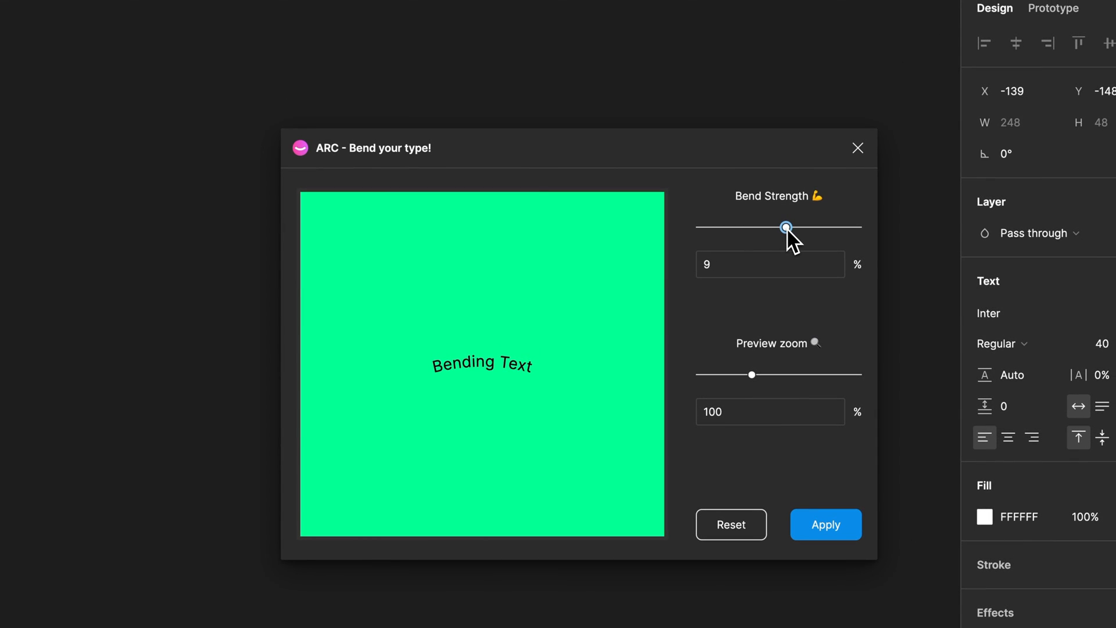
pyautogui.moveTo(860, 142)
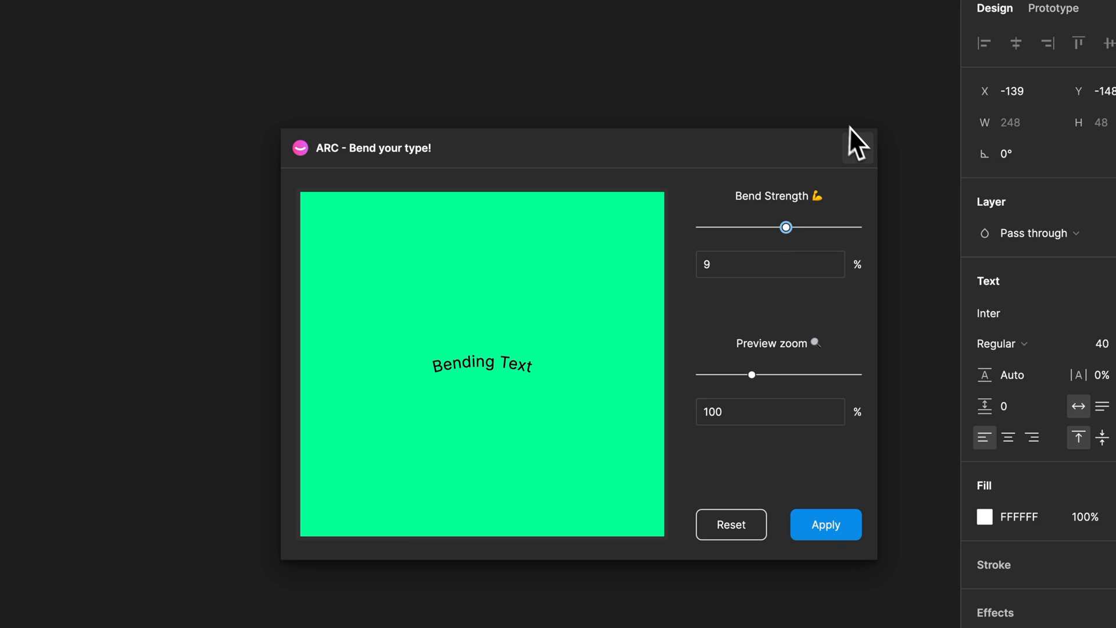
pyautogui.click(825, 524)
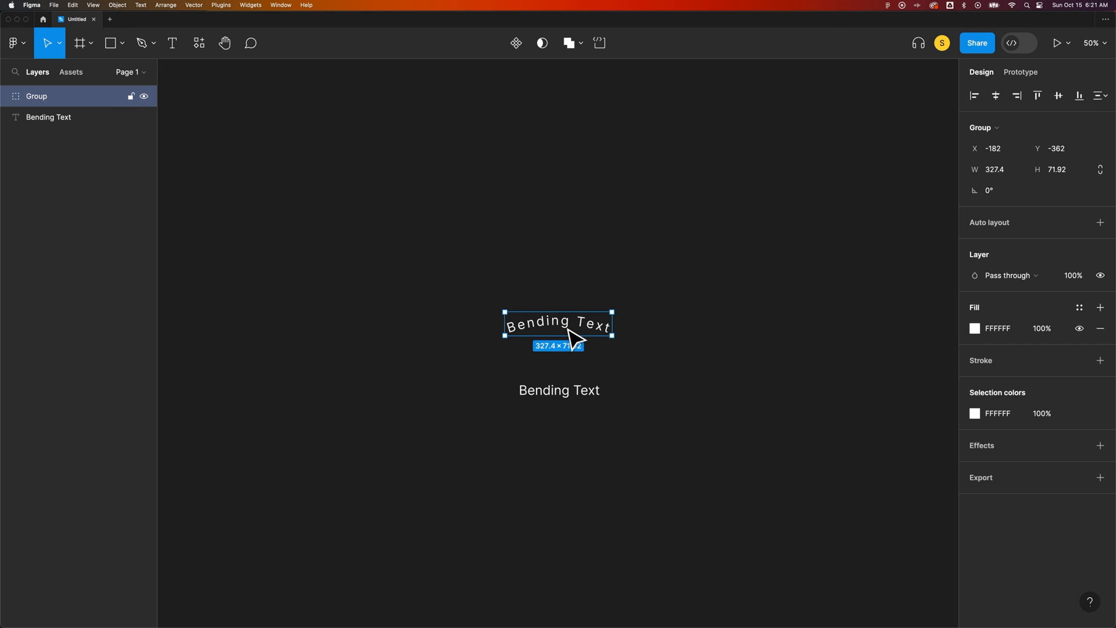
pyautogui.moveTo(527, 350)
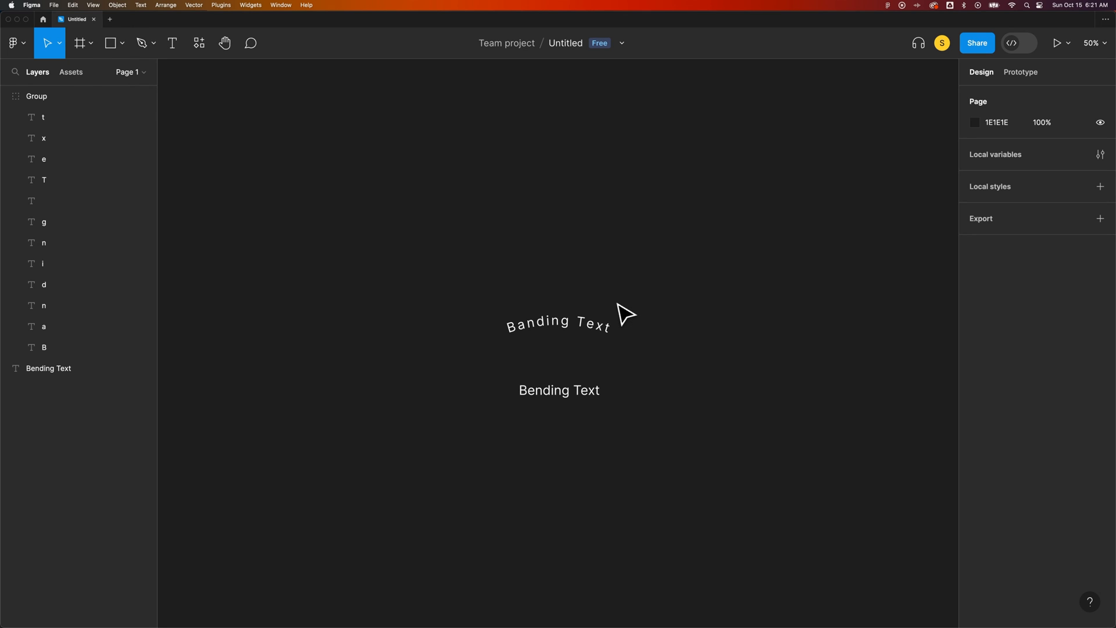
# Zoom in on both labels and reselect the straight Bending Text label.
pyautogui.press('cmd+=')
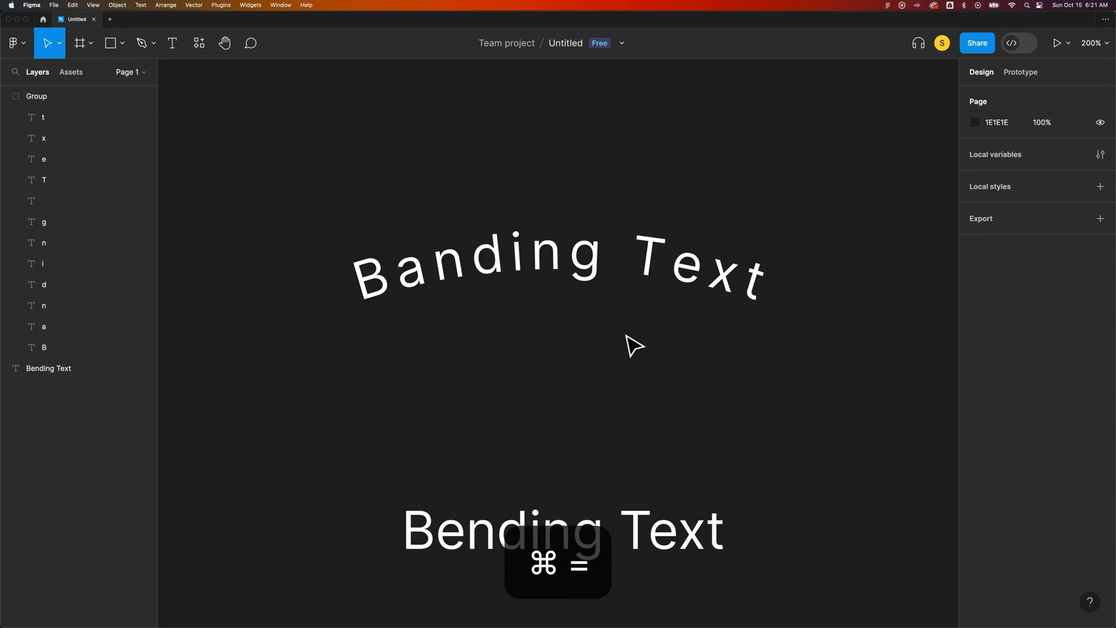
pyautogui.click(553, 372)
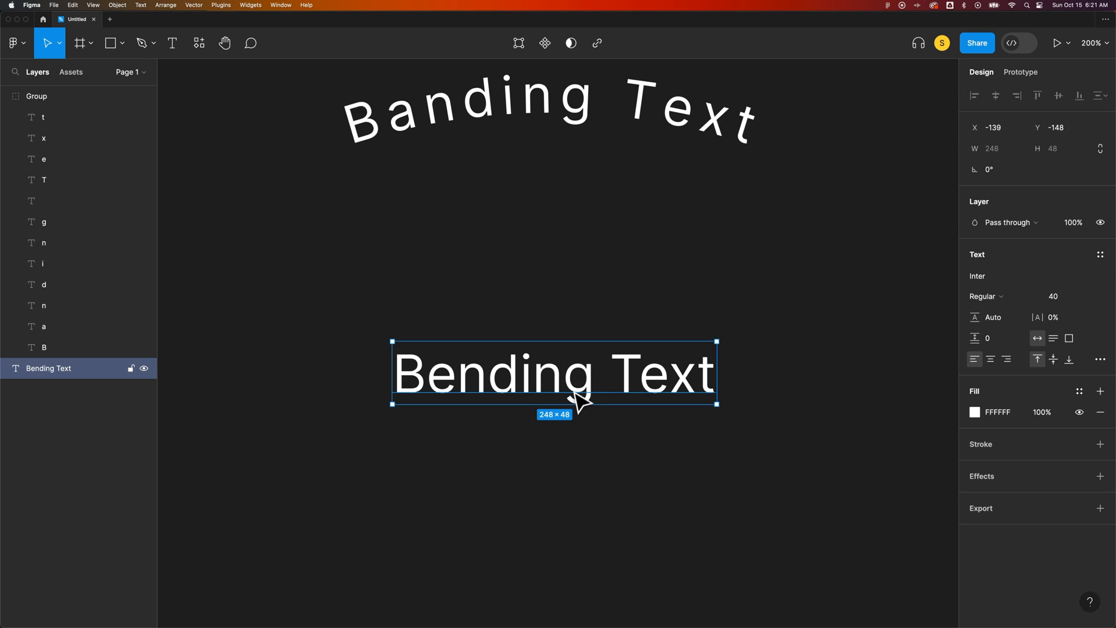